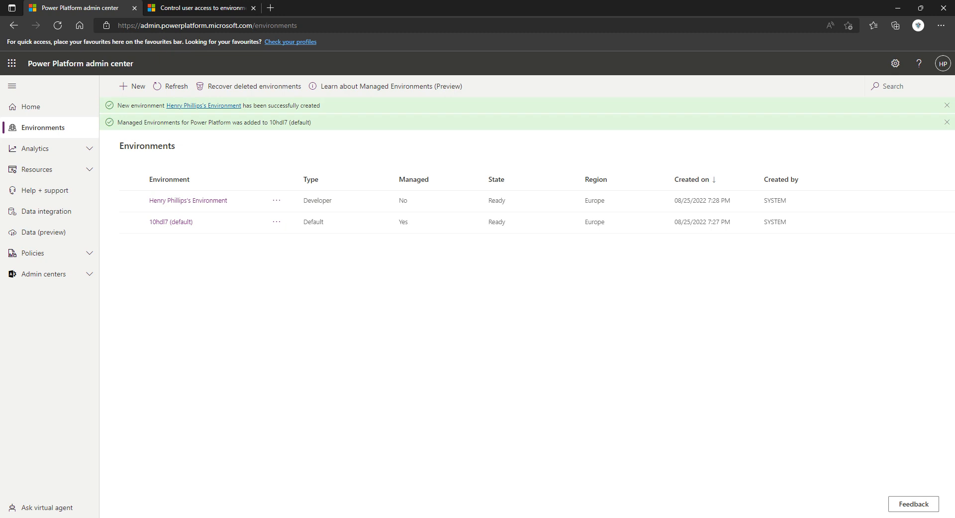
mouse_move(336, 257)
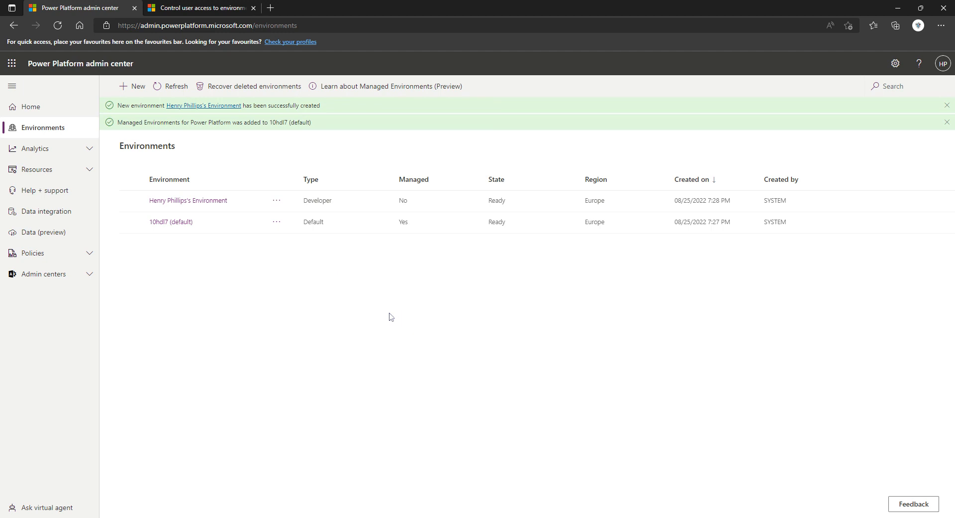
mouse_move(280, 277)
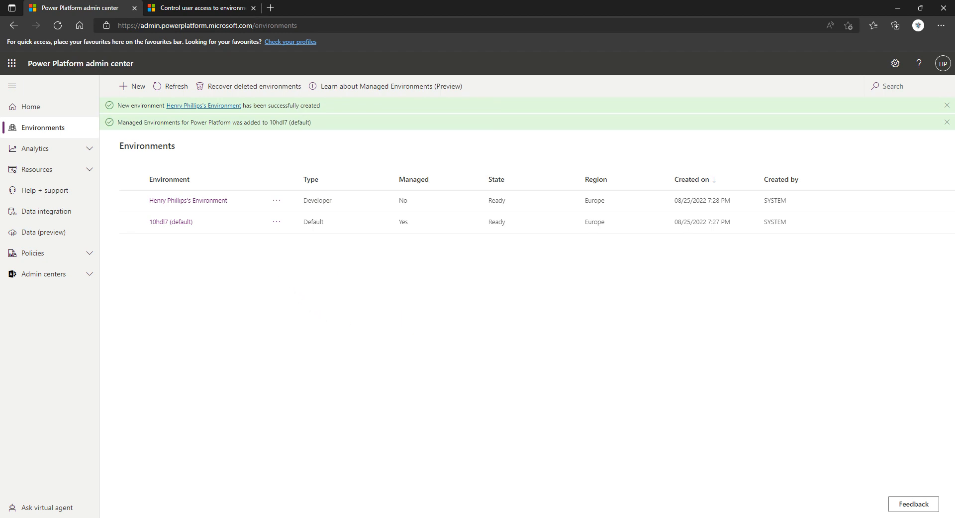
mouse_move(264, 252)
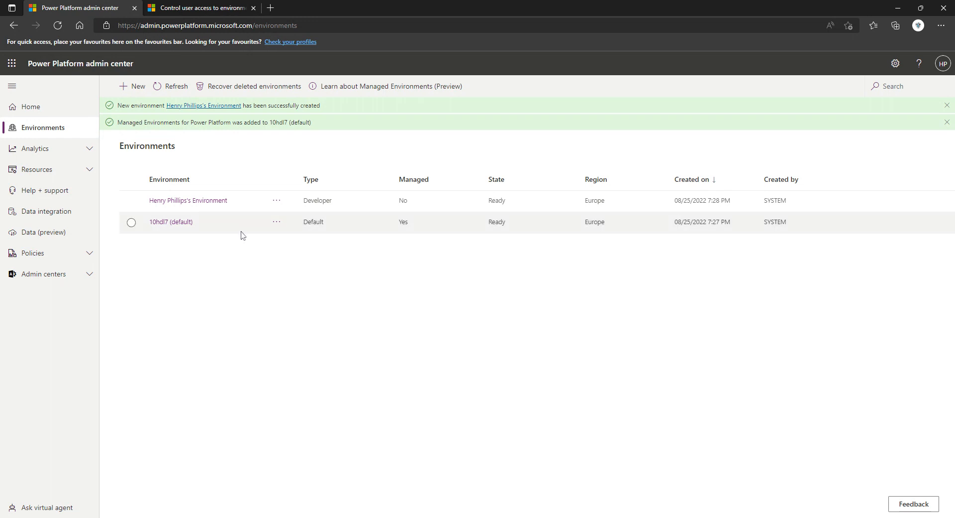
mouse_move(237, 225)
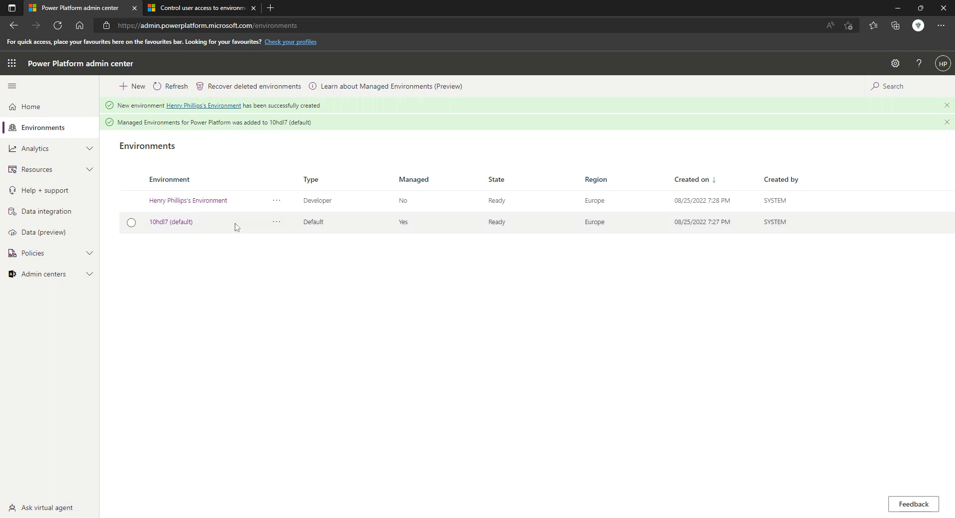
Select the 10hdl7 (default) environment, briefly switch to the developer environment, then reselect 10hdl7.
left_click(131, 222)
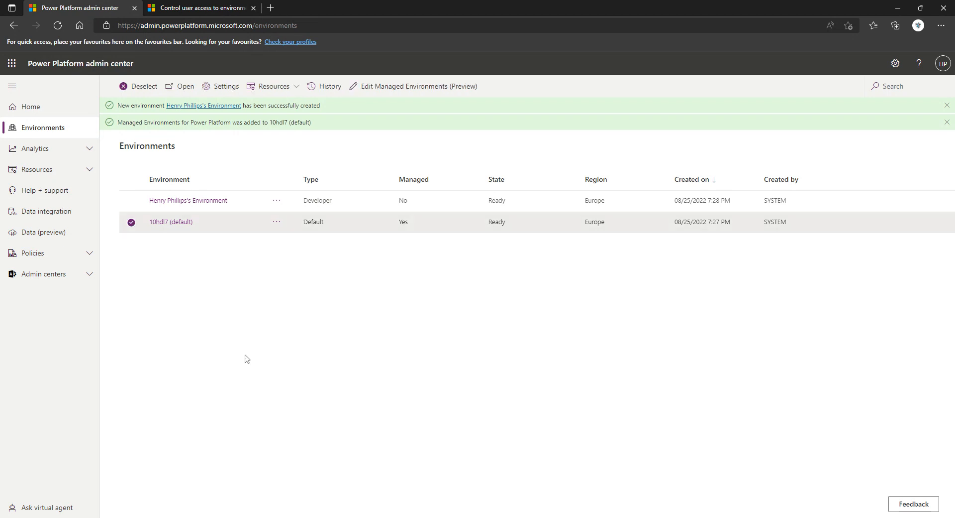
left_click(131, 200)
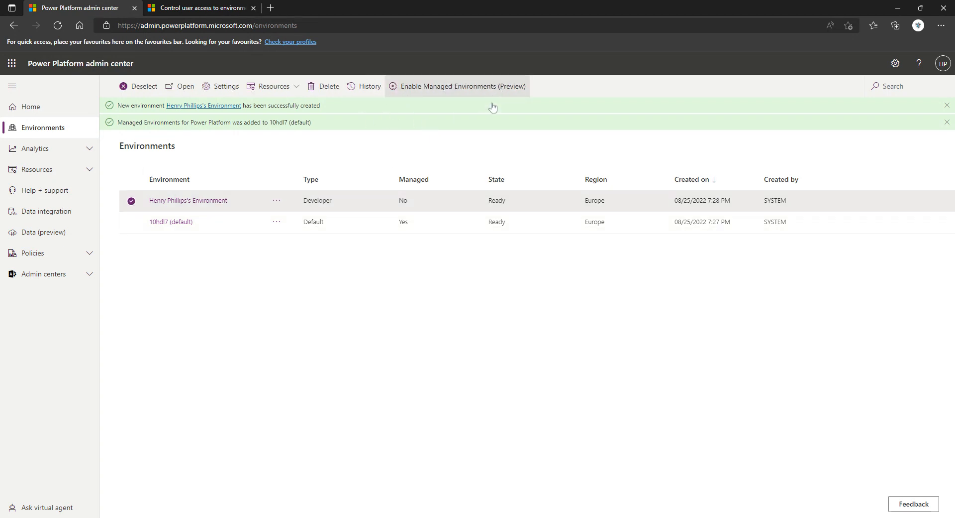
left_click(171, 222)
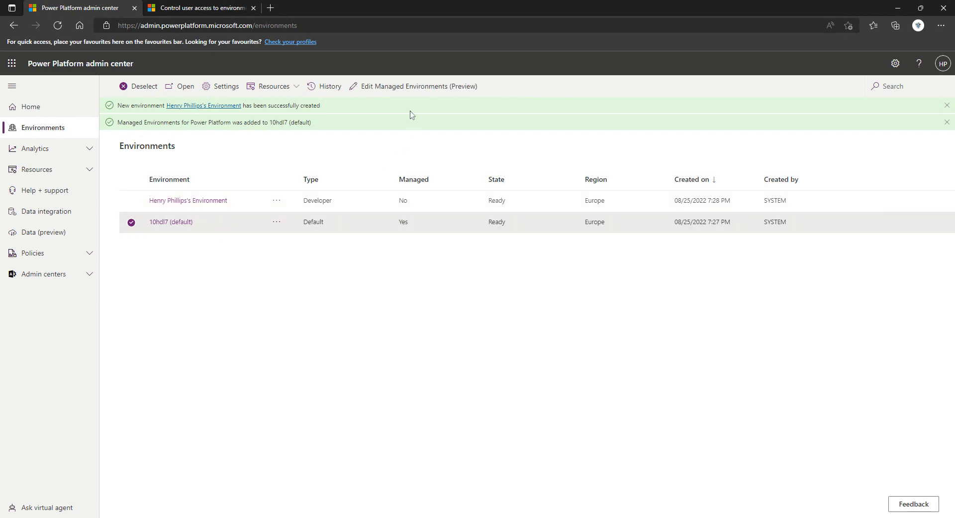
mouse_move(408, 88)
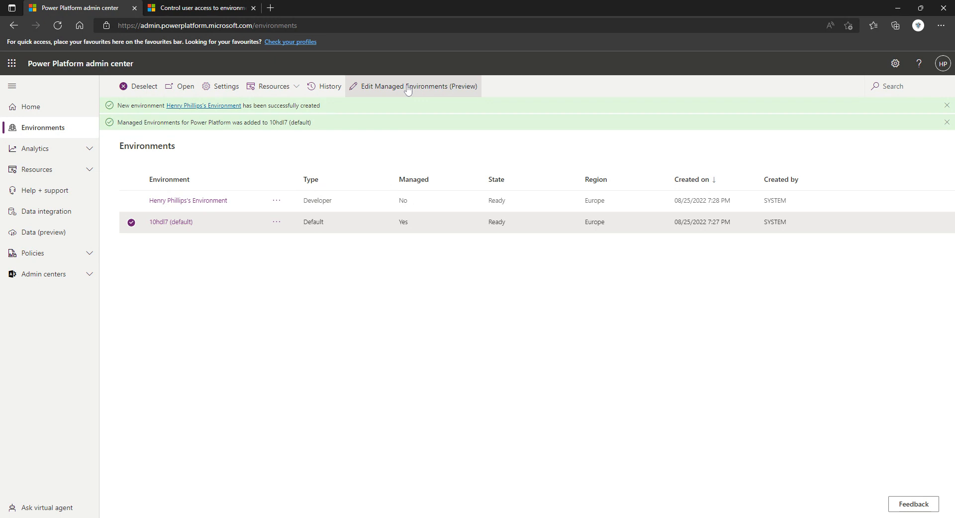
Open the Enable Managed Environments panel for the developer environment, weekly digest included.
left_click(413, 86)
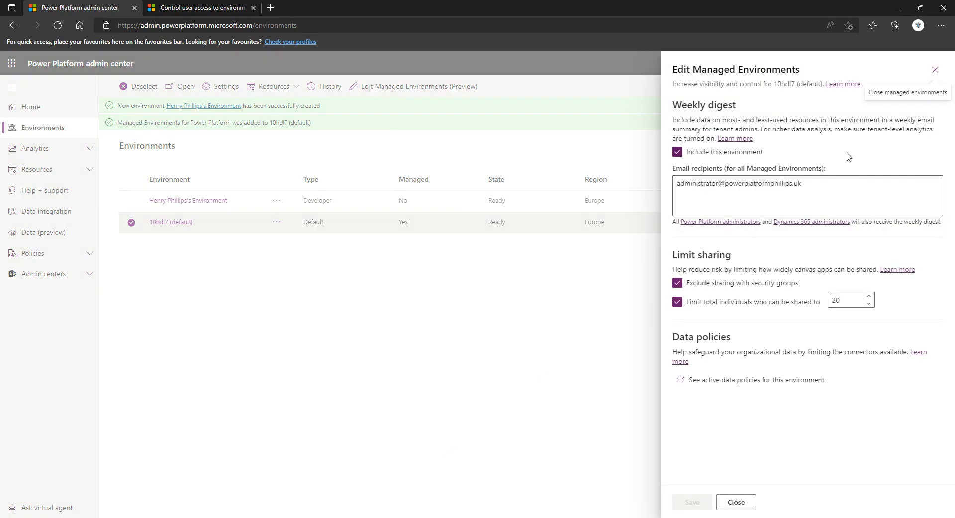
mouse_move(815, 156)
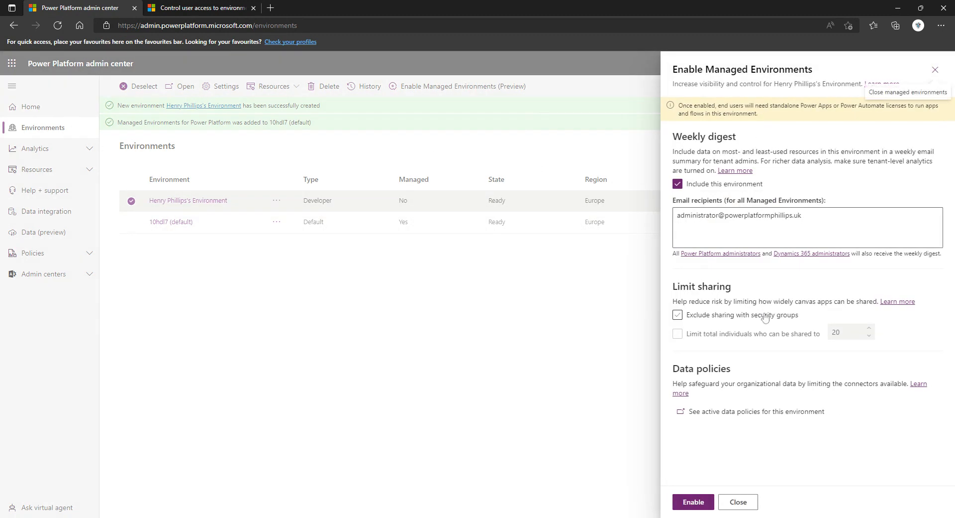
left_click(677, 314)
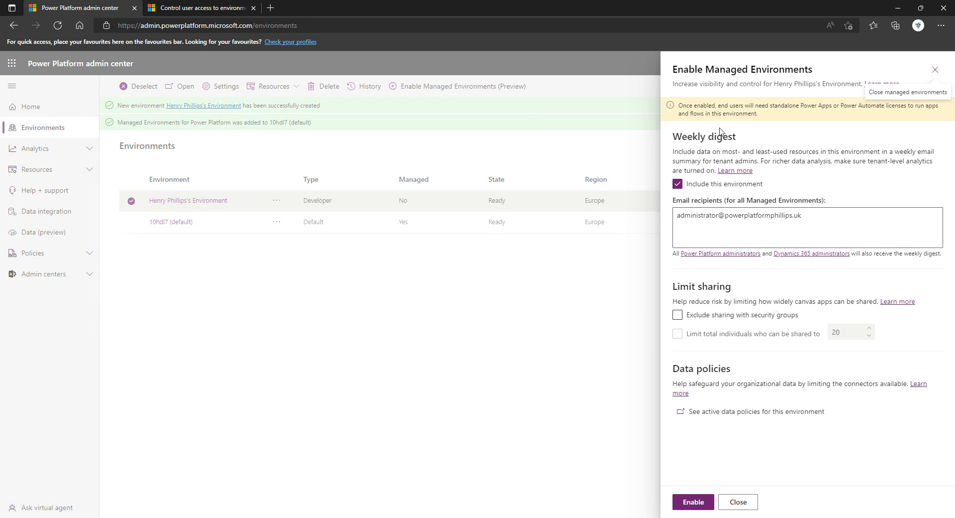
mouse_move(720, 132)
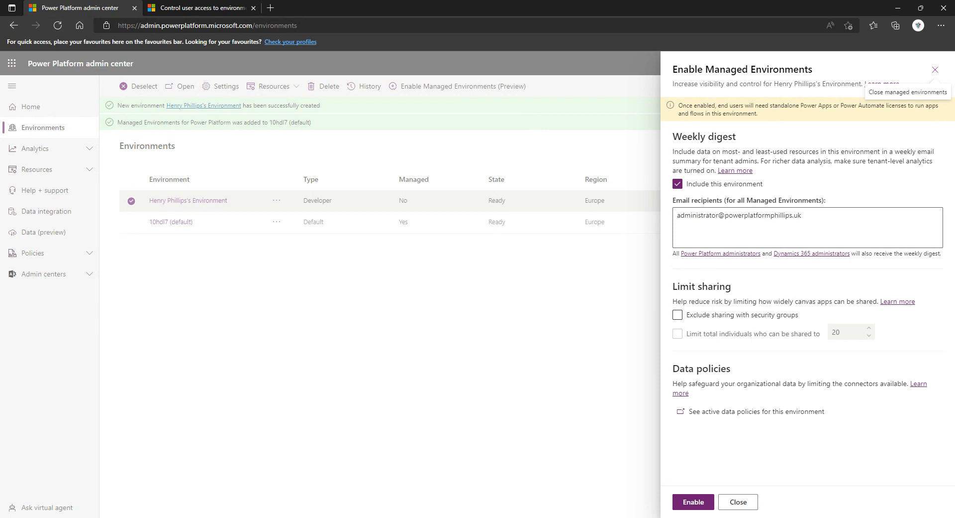
mouse_move(806, 114)
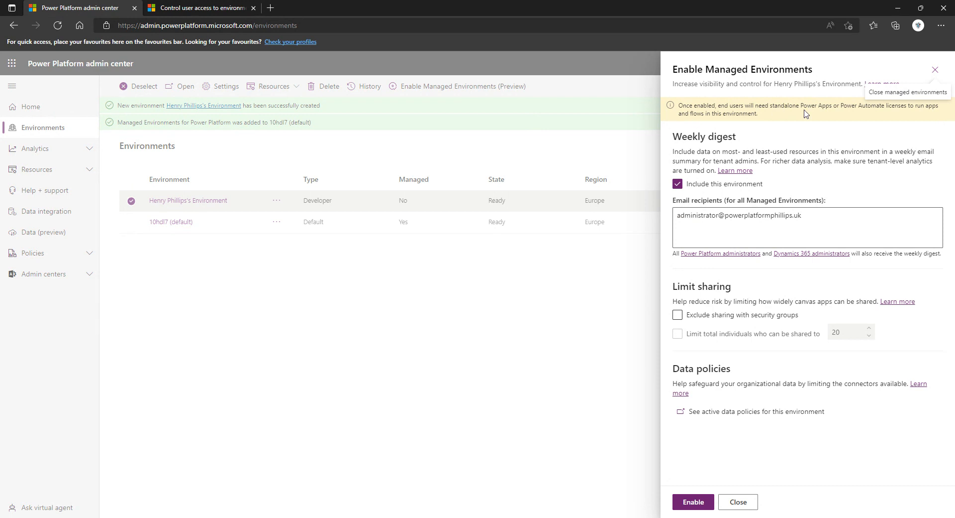
mouse_move(918, 115)
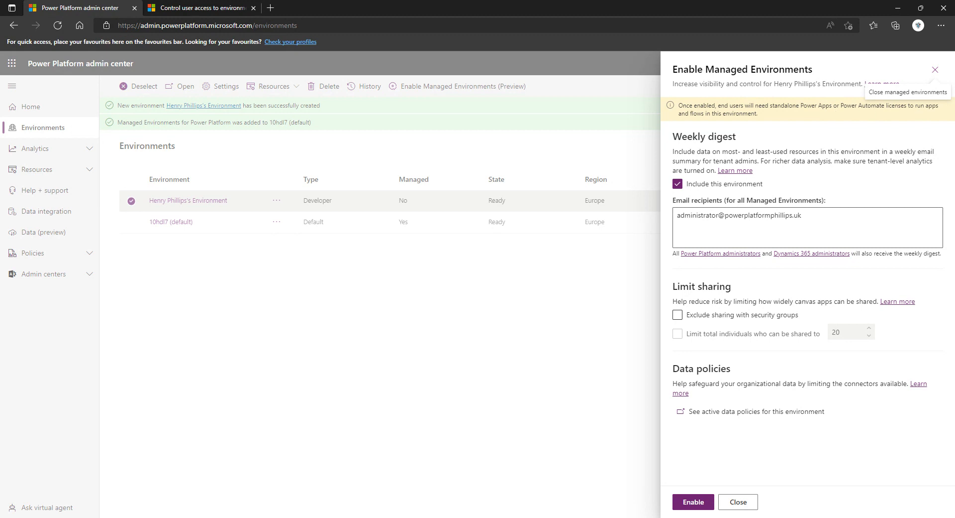
mouse_move(764, 117)
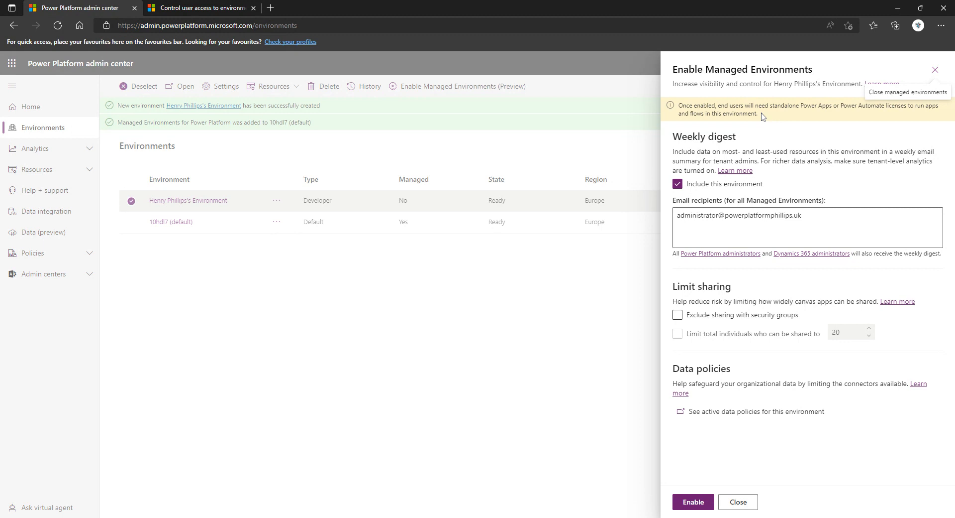
mouse_move(763, 117)
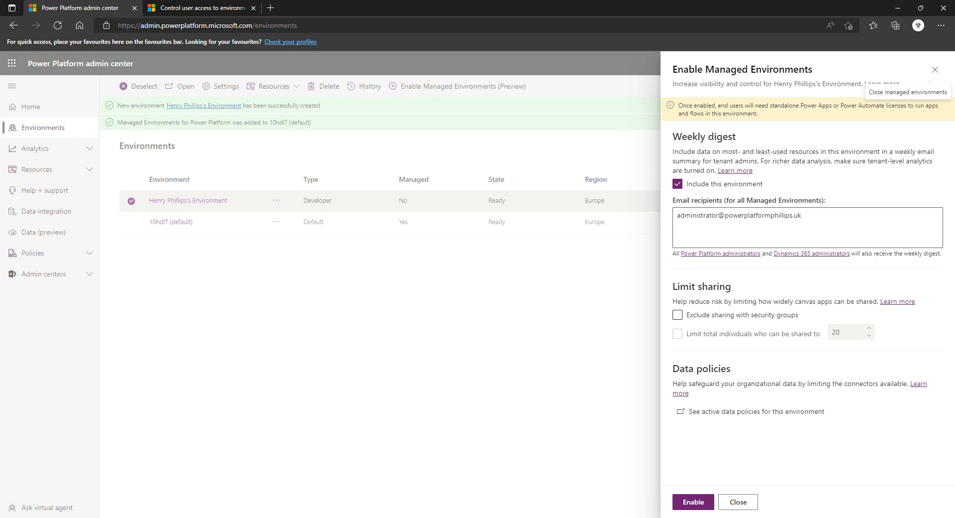
mouse_move(740, 286)
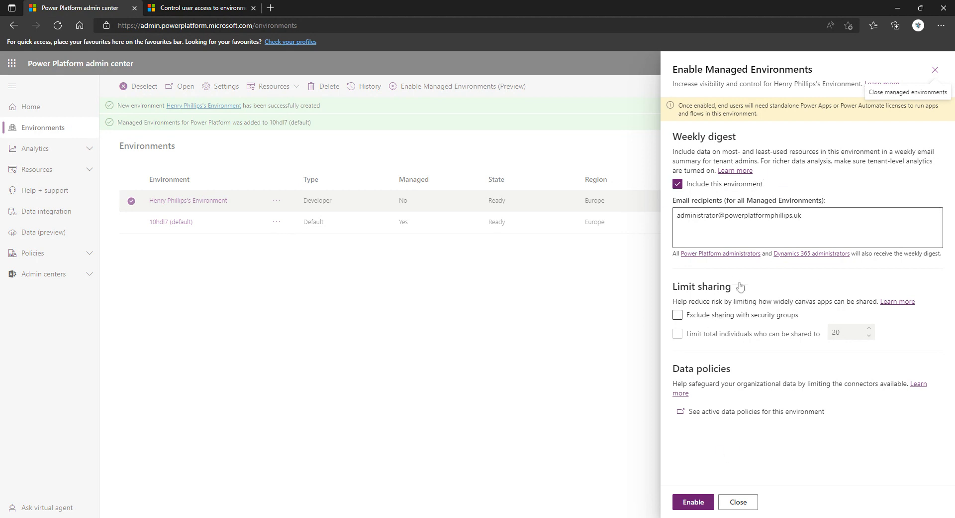
mouse_move(728, 440)
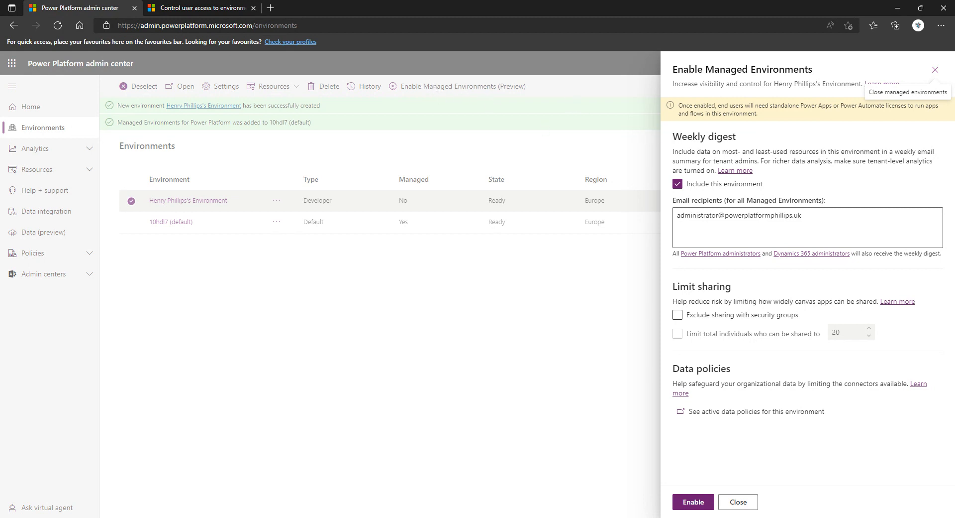
mouse_move(725, 201)
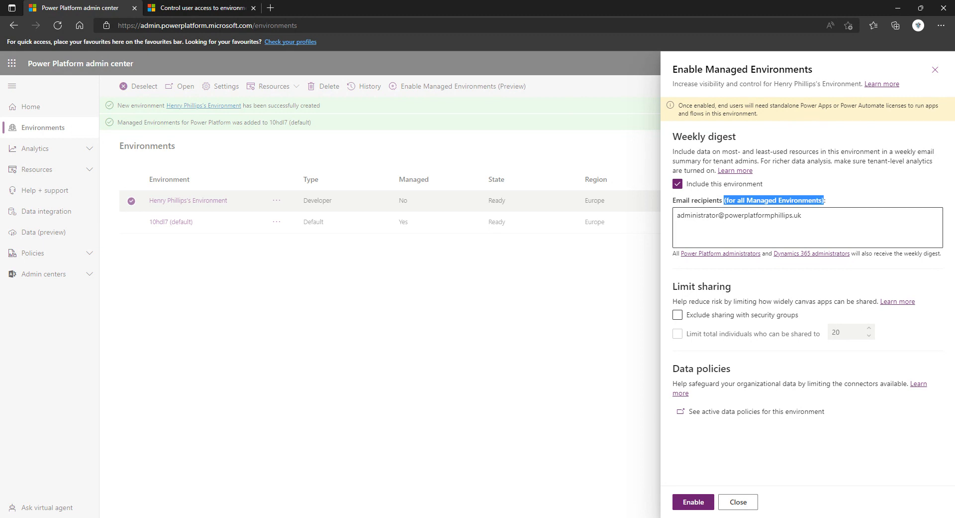
mouse_move(748, 209)
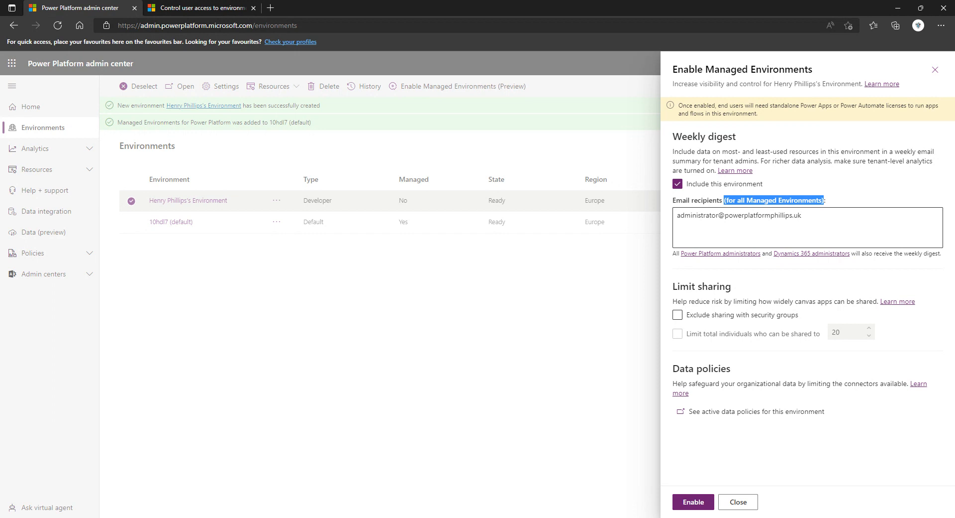
mouse_move(680, 264)
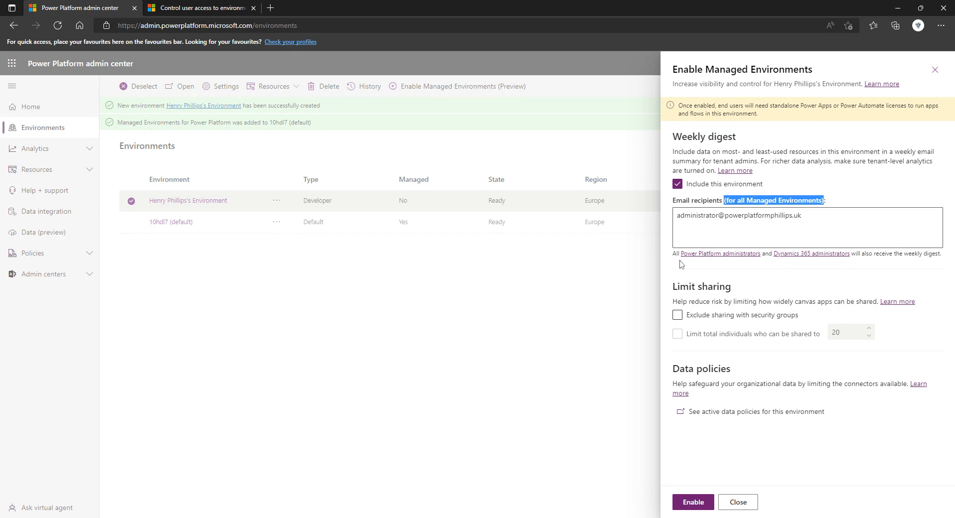
mouse_move(766, 264)
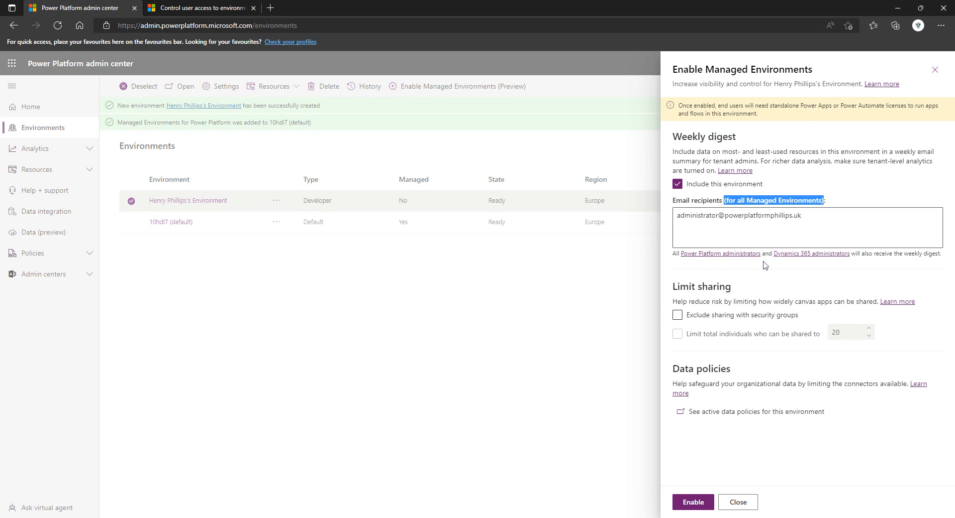
mouse_move(841, 272)
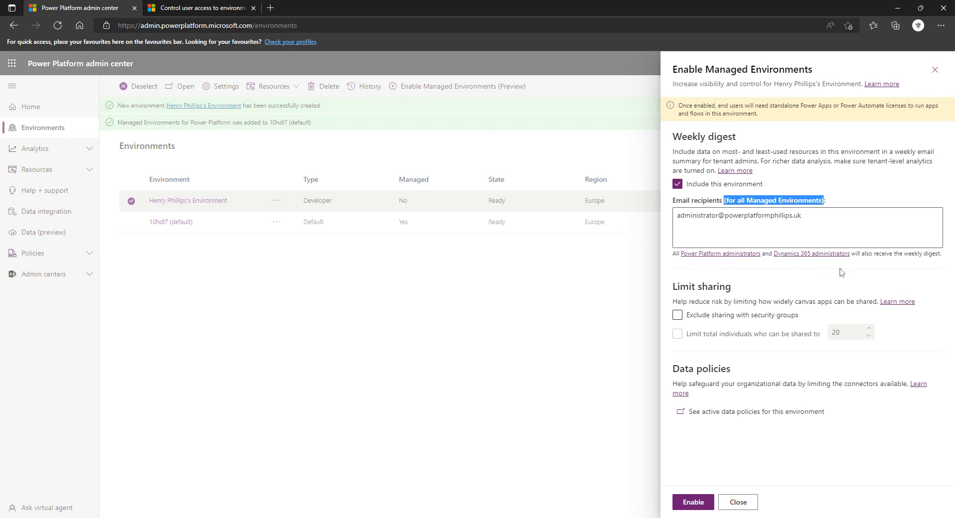
mouse_move(859, 274)
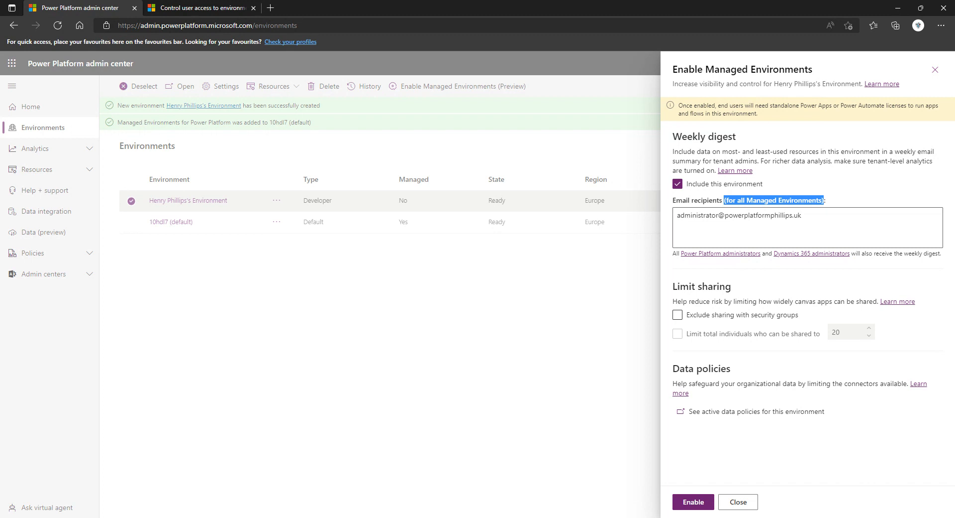
mouse_move(732, 262)
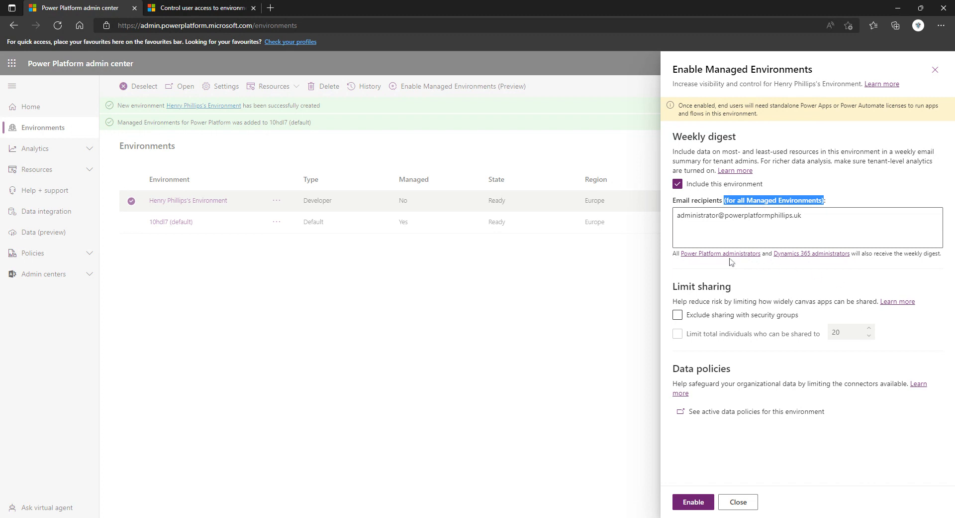
mouse_move(732, 258)
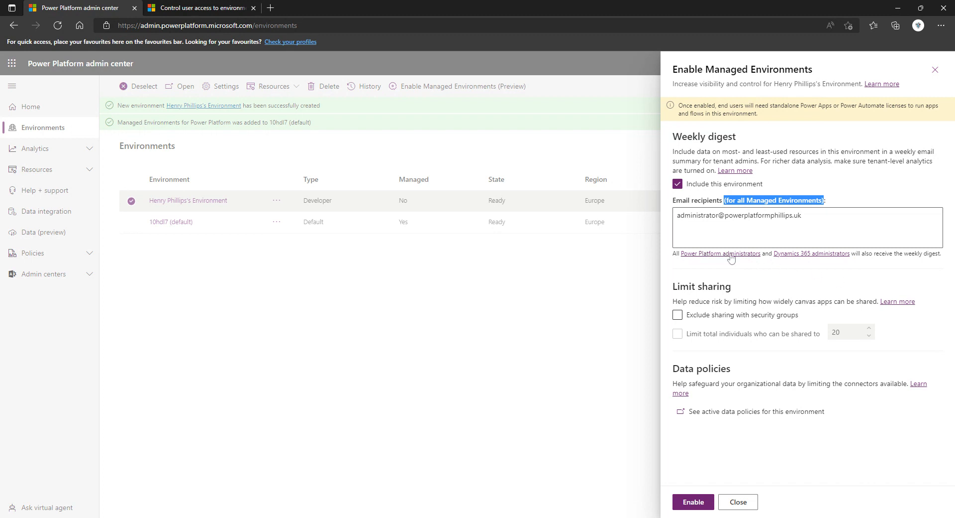
mouse_move(731, 256)
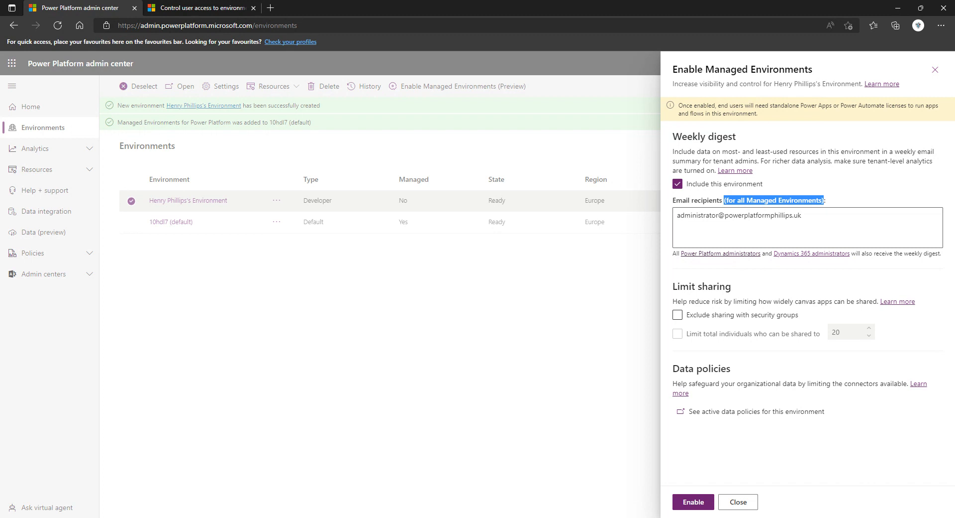
mouse_move(740, 258)
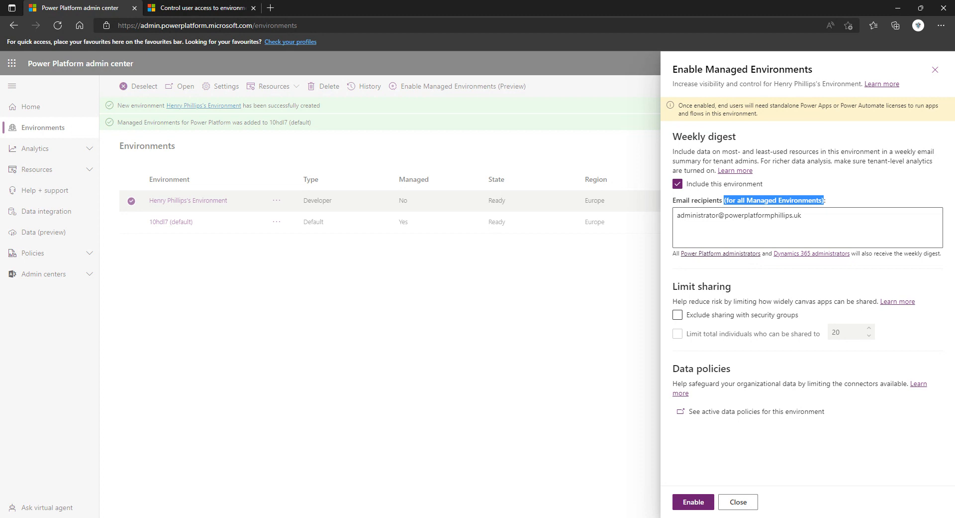
mouse_move(756, 297)
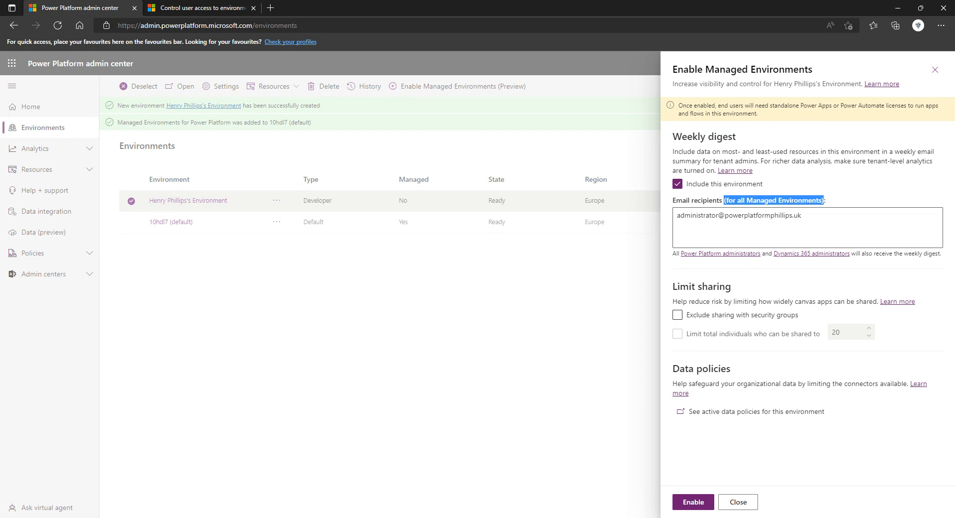
mouse_move(722, 327)
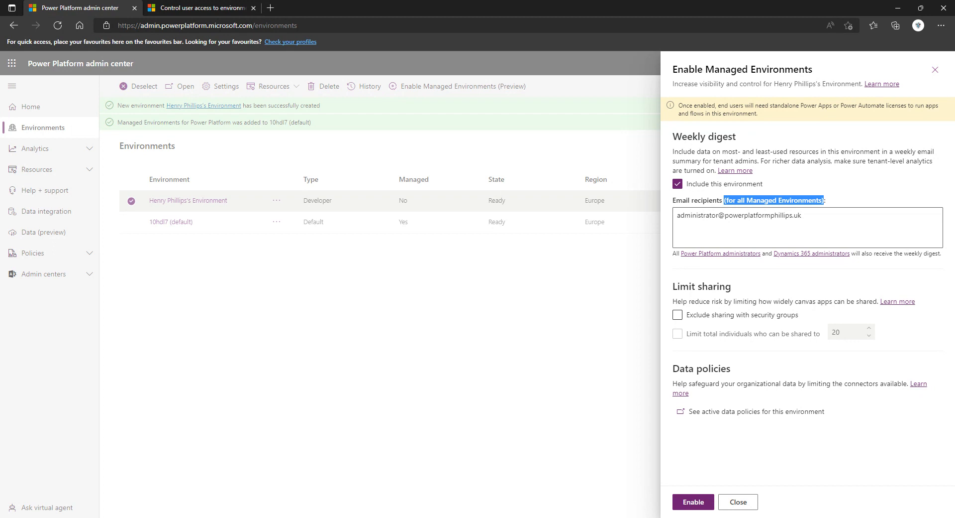
mouse_move(667, 450)
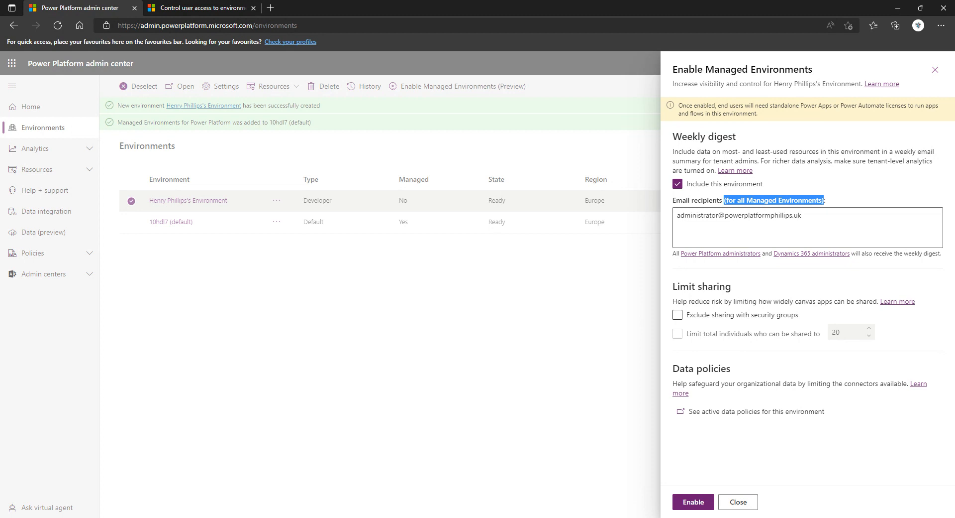
mouse_move(686, 464)
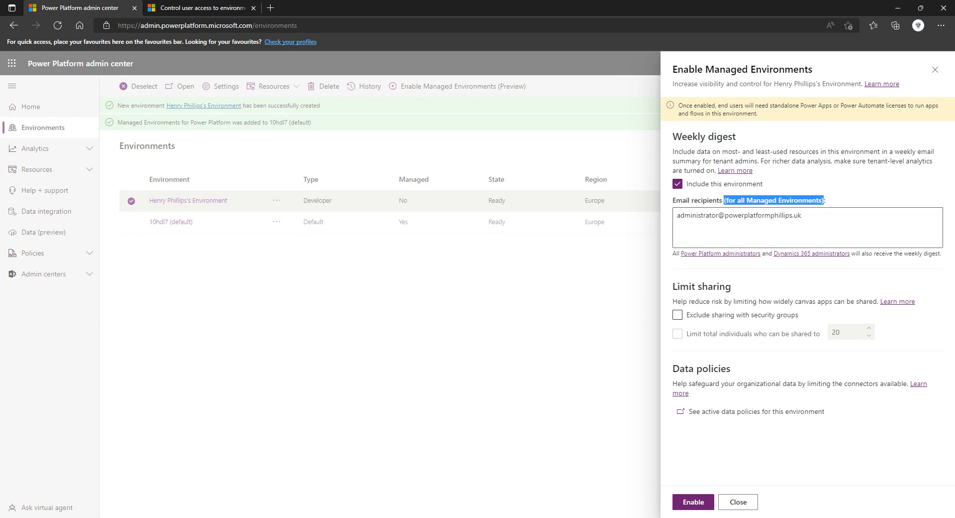
Tick 'Exclude sharing with security groups' and limit sharing to 20 individuals.
left_click(677, 315)
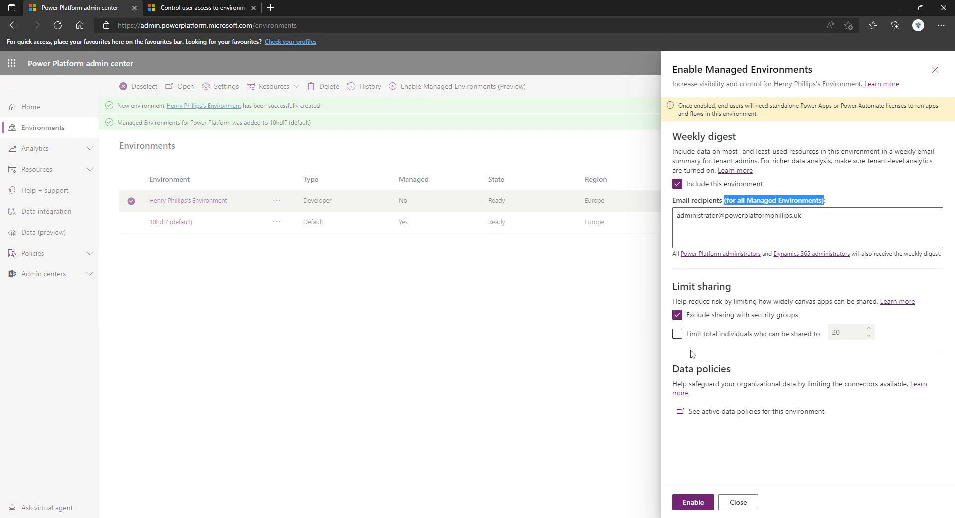
left_click(677, 333)
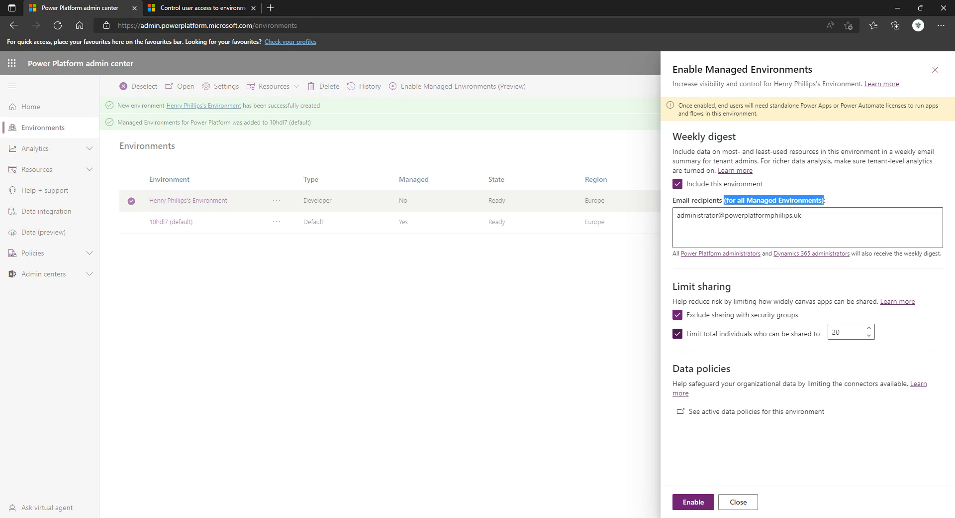
mouse_move(719, 347)
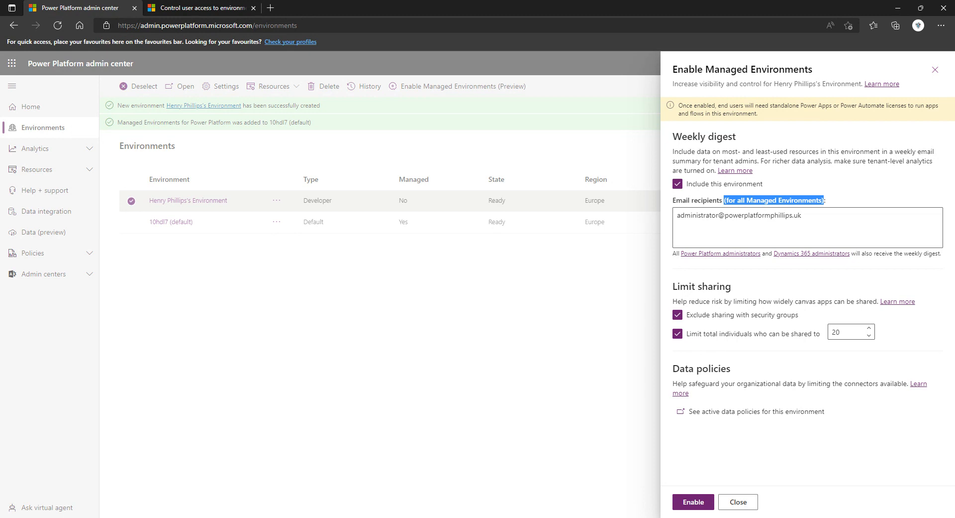
mouse_move(723, 342)
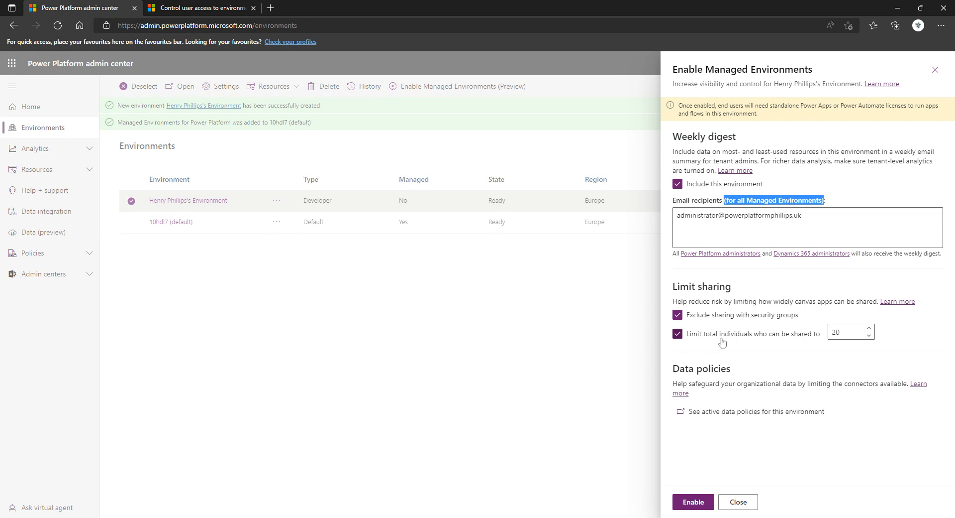
mouse_move(725, 344)
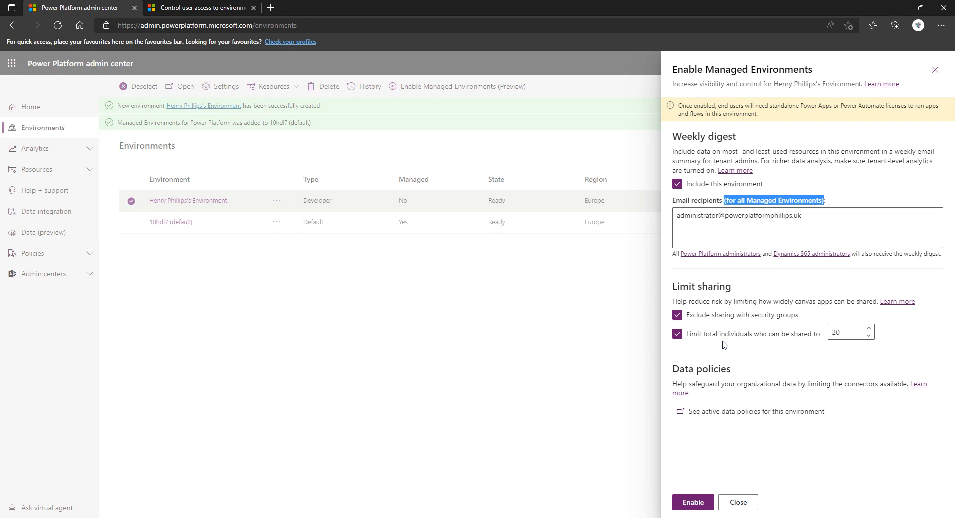
mouse_move(719, 401)
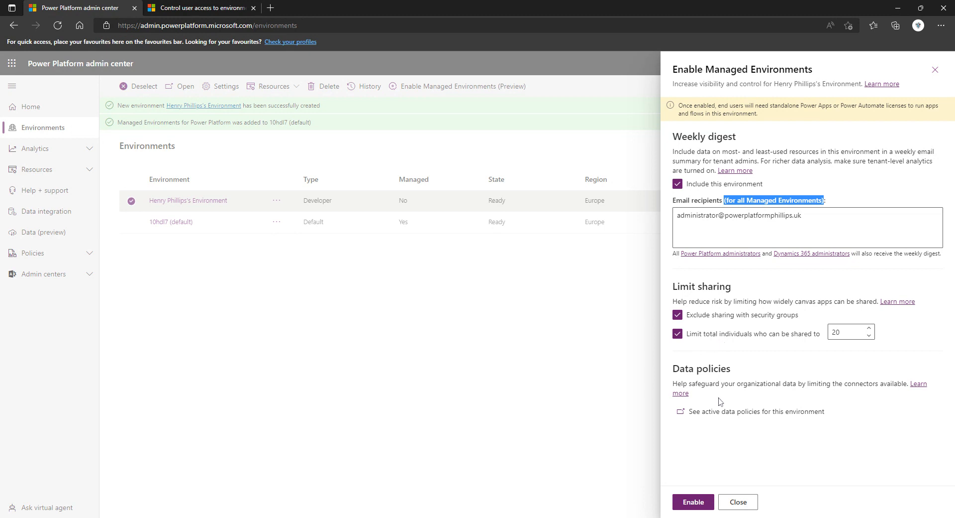
mouse_move(720, 391)
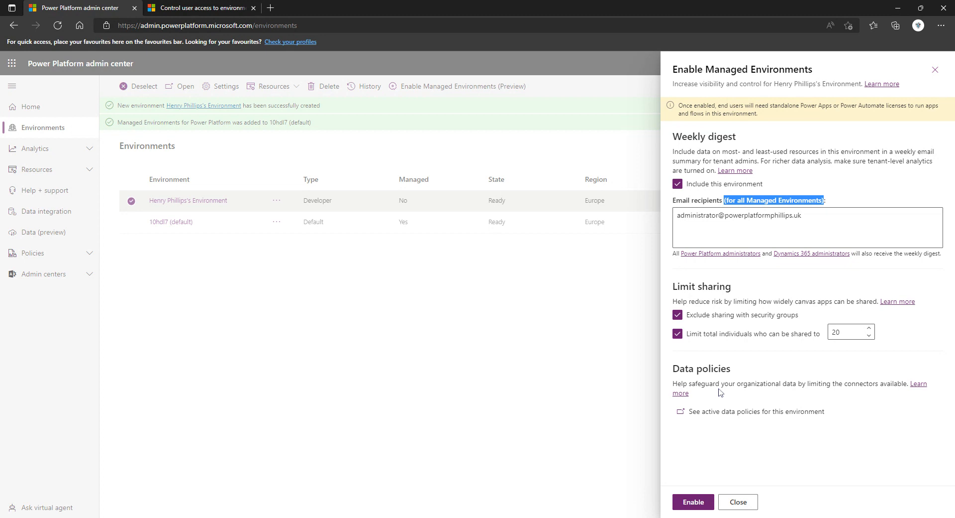
mouse_move(45, 233)
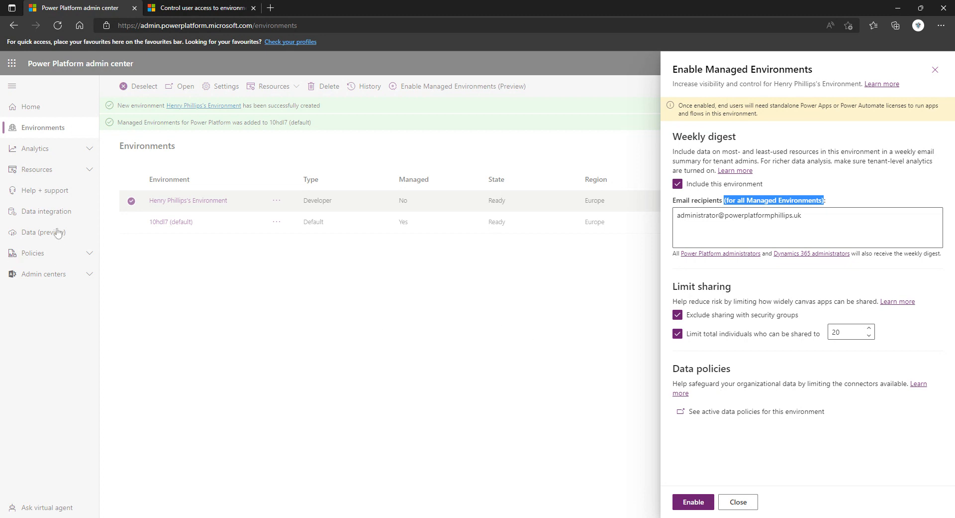
mouse_move(782, 332)
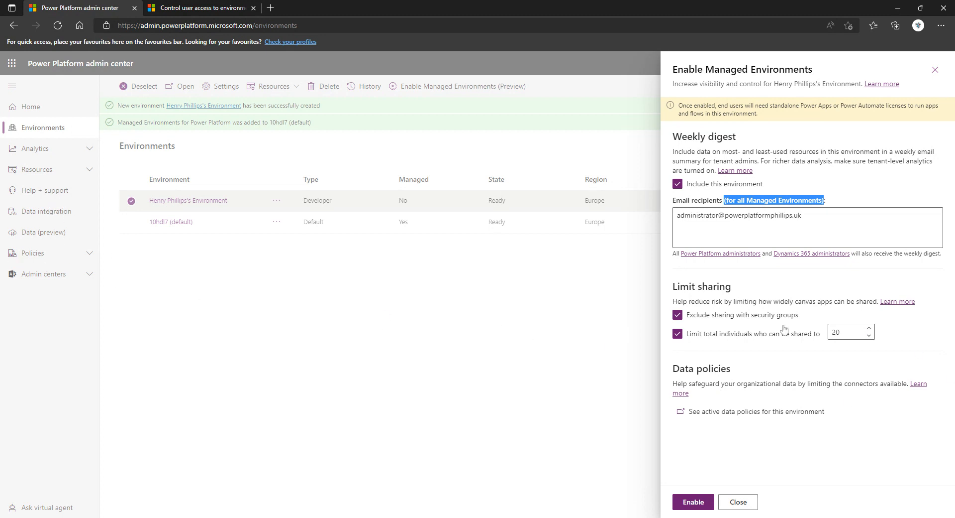
mouse_move(793, 362)
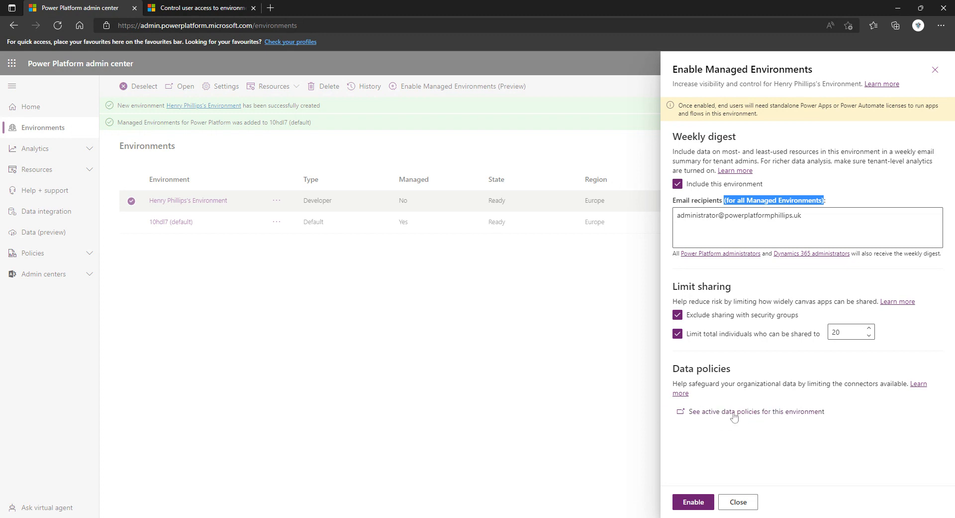
mouse_move(725, 430)
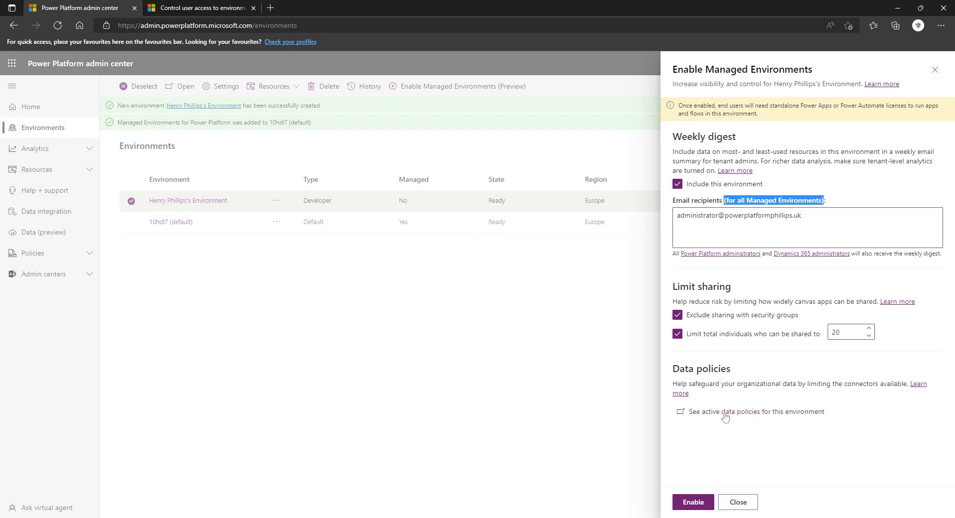